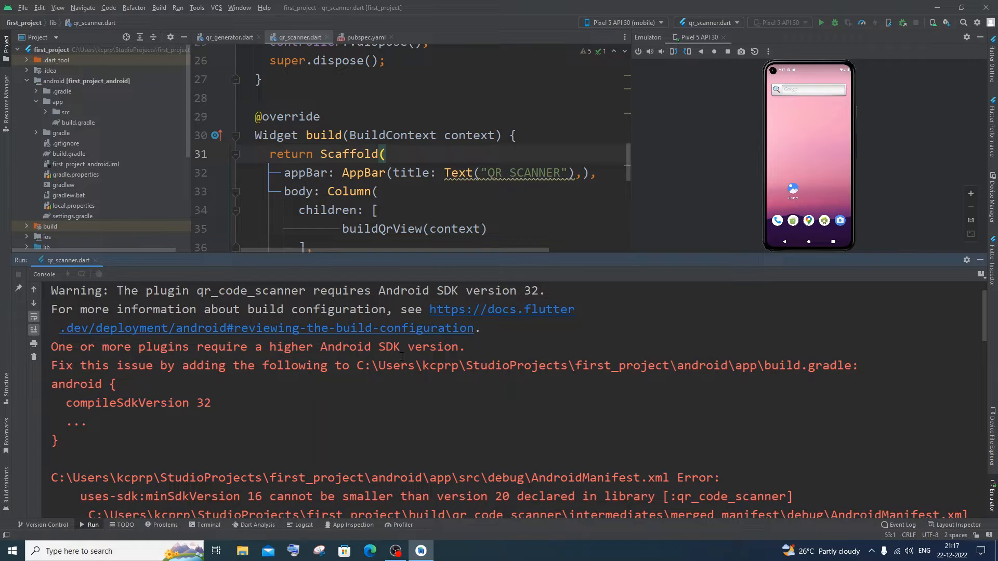
Step: Select the compileSdkVersion fix suggestion in the Run console and switch to pubspec.yaml
drag(51, 383, 85, 440)
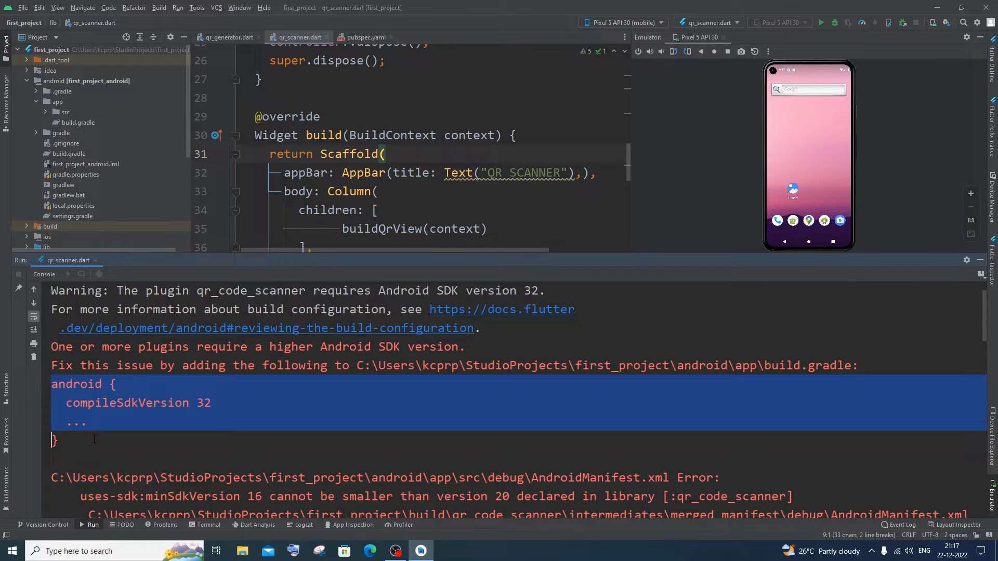
click(190, 413)
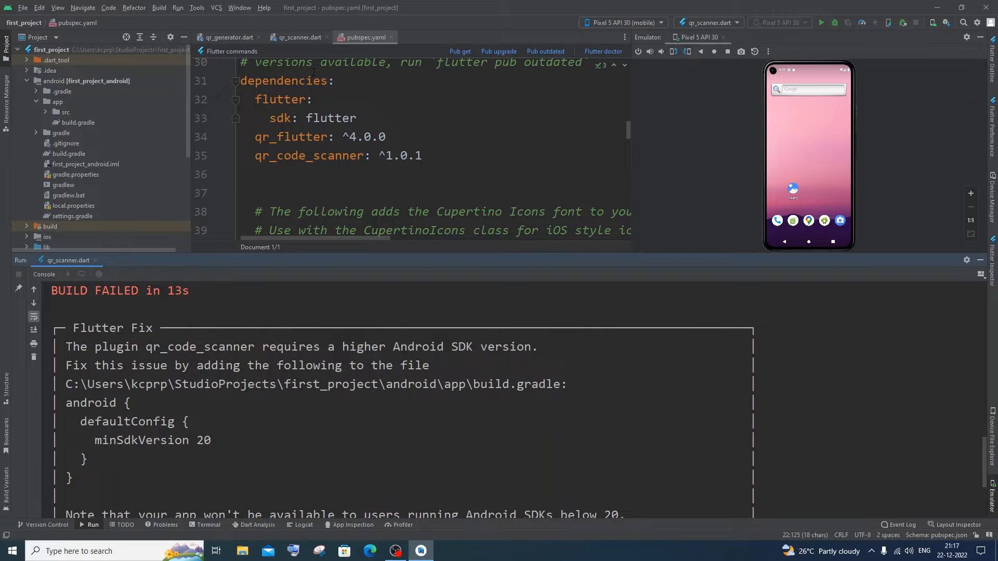
Step: Close pubspec.yaml and open android/app/build.gradle from the Project tree
click(301, 37)
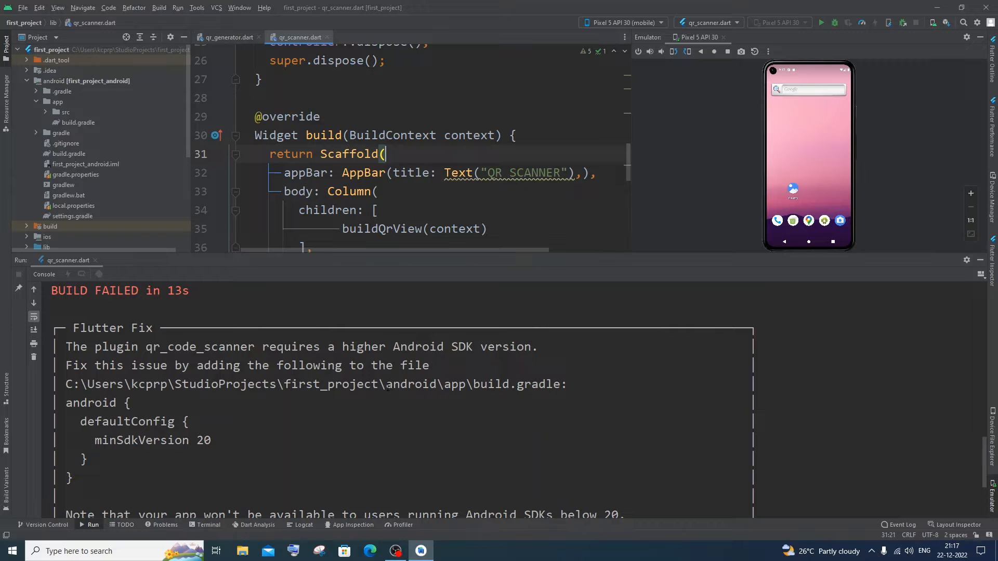
double_click(403, 385)
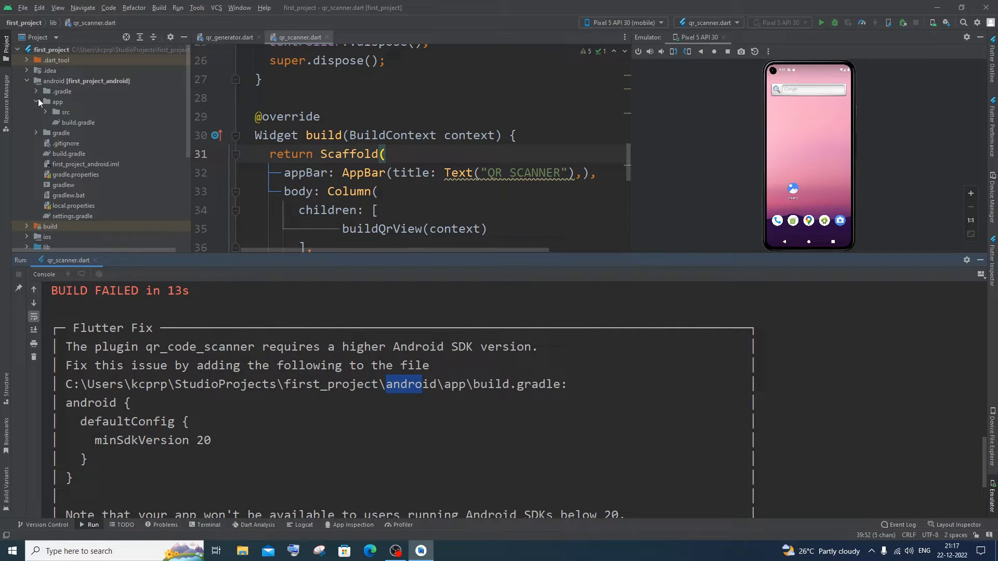
click(27, 81)
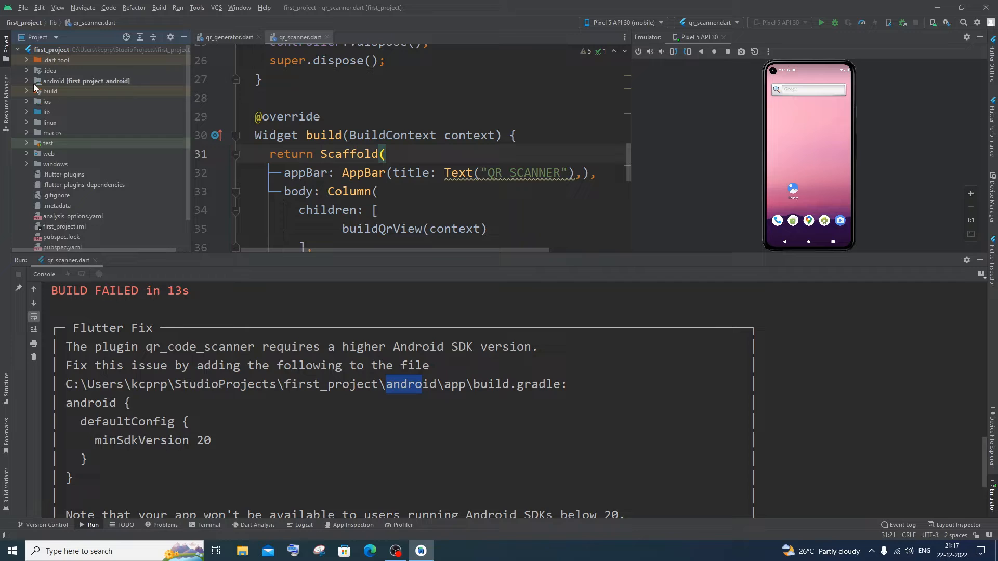
click(28, 80)
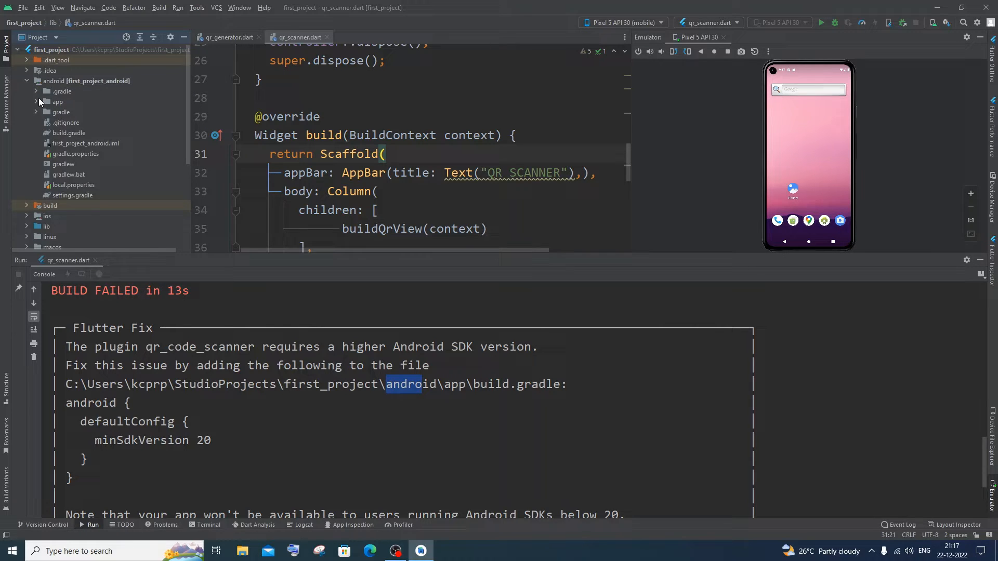
click(29, 101)
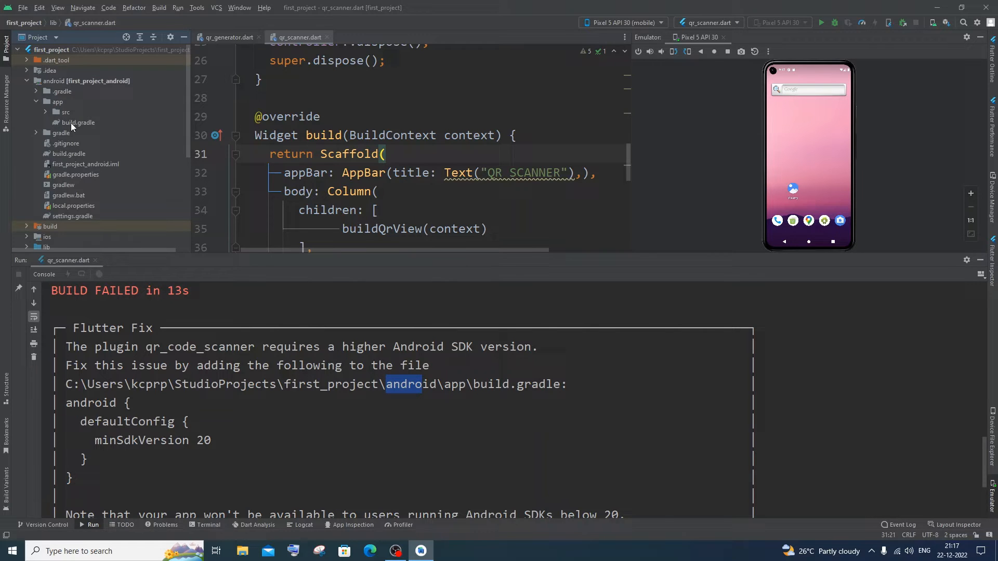
double_click(77, 123)
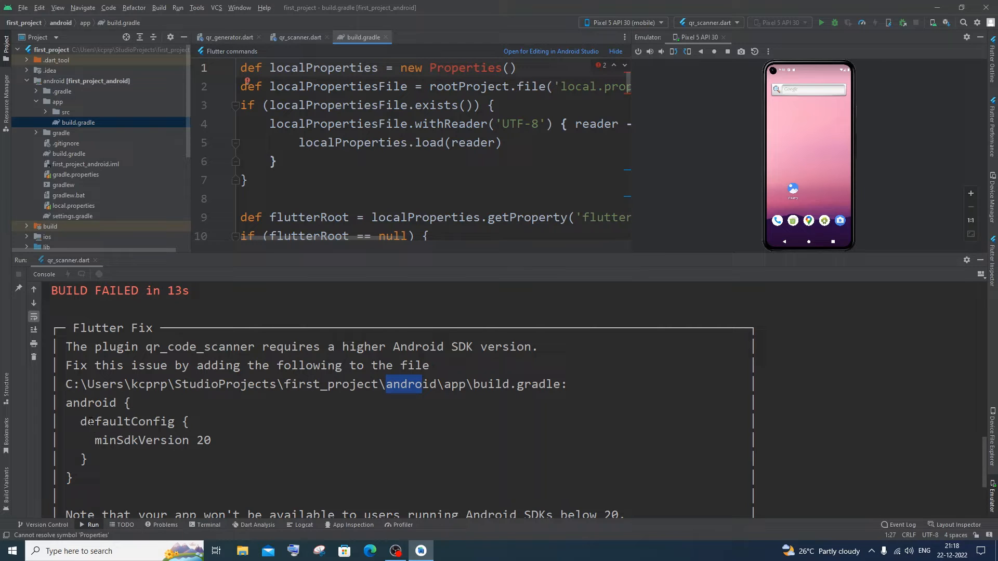
Step: In defaultConfig, replace flutter.minSdkVersion with 20
scroll(down, 3)
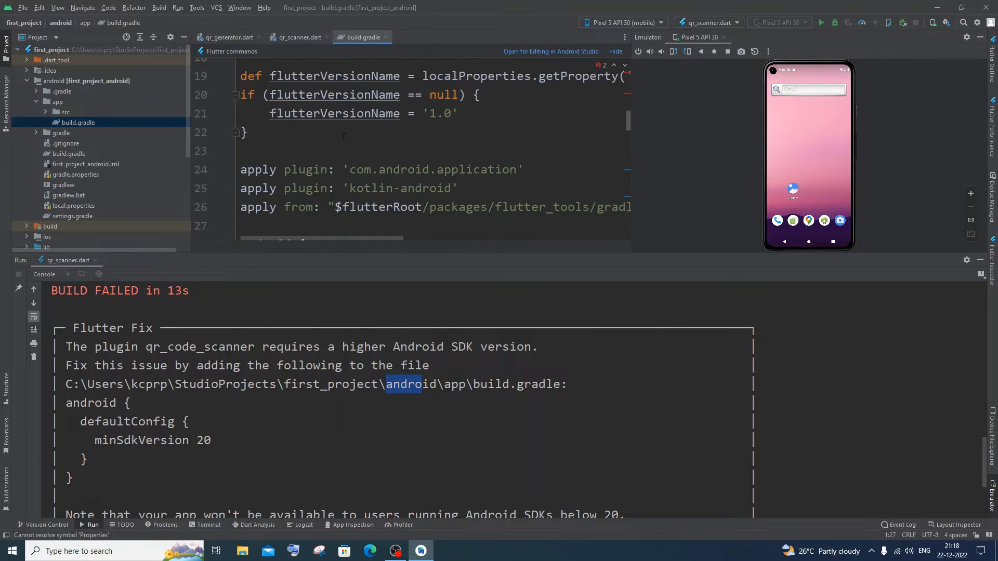
scroll(down, 3)
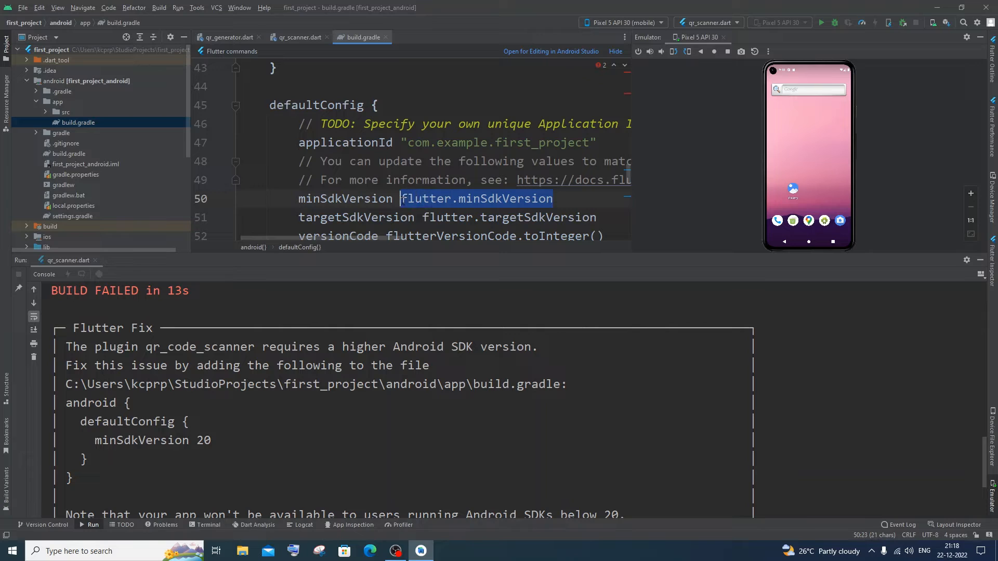
text(2)
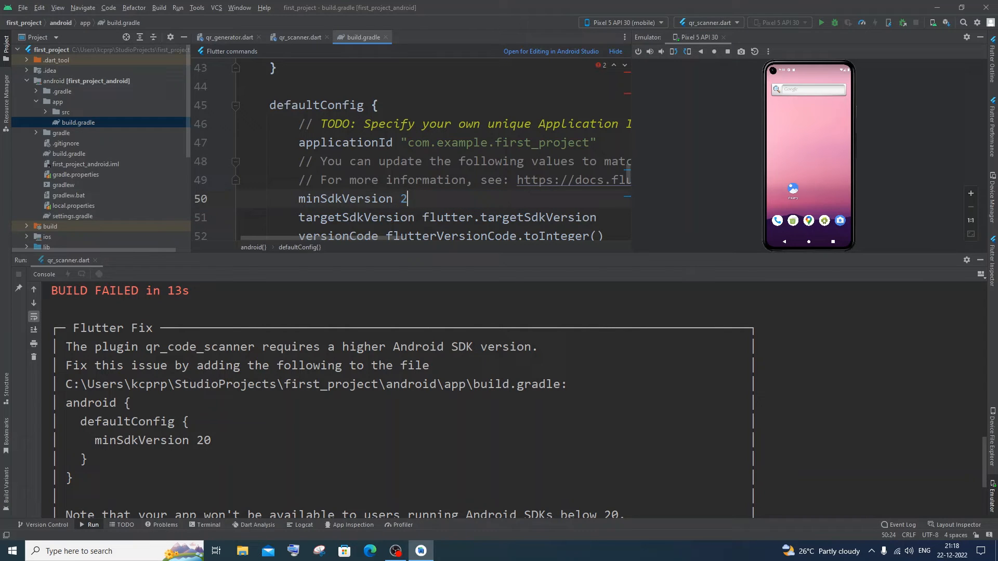
text(0)
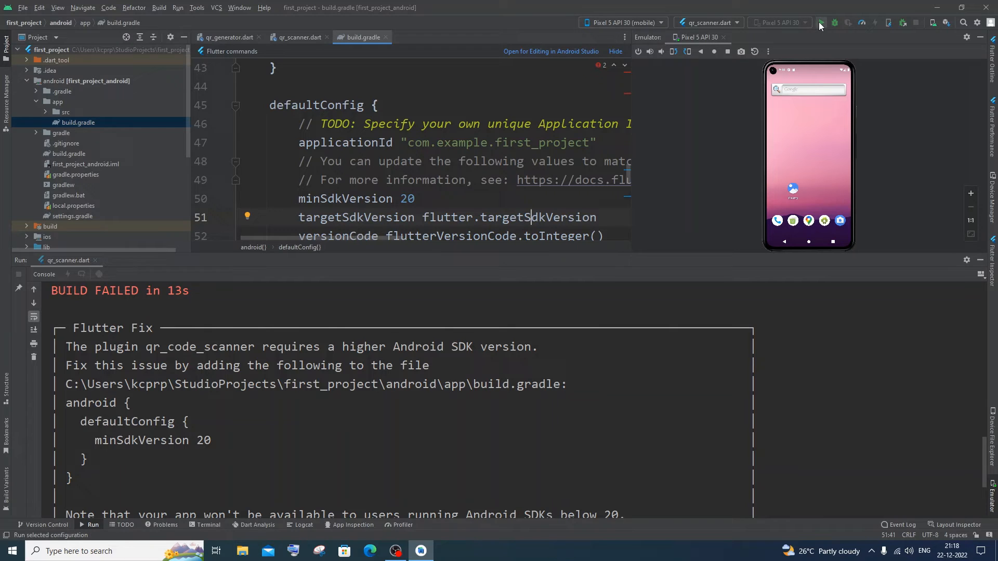
Step: Build and launch the app on the Pixel 5 emulator, showing QR SCANNER
click(822, 22)
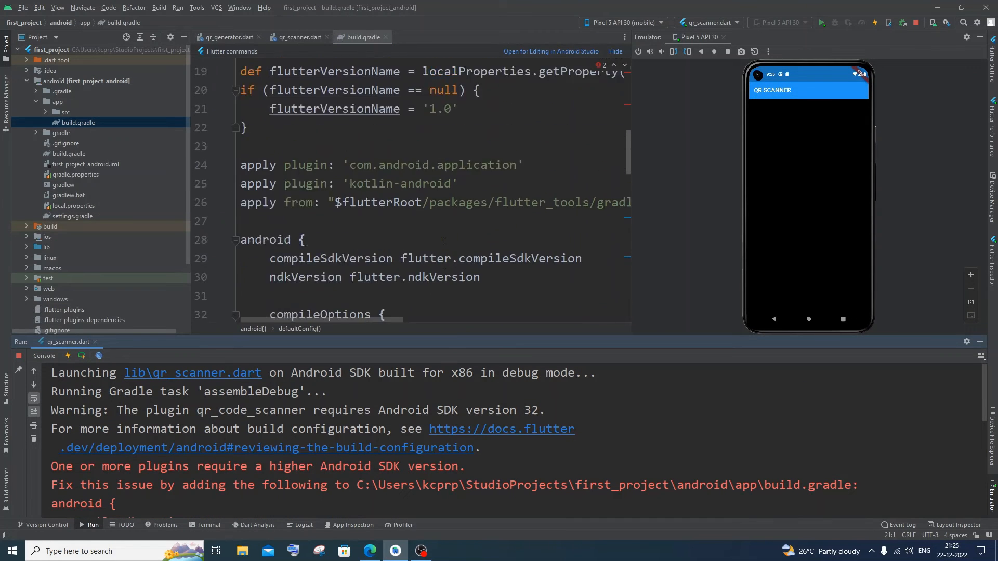
Step: Replace flutter.compileSdkVersion with 32 in the android block and hot restart the app
scroll(down, 3)
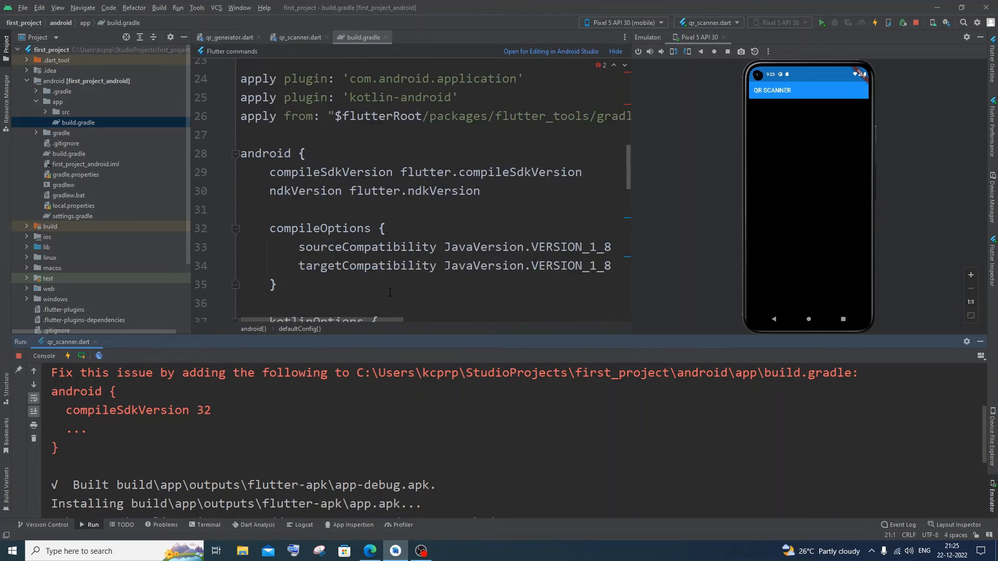
drag(437, 229, 581, 228)
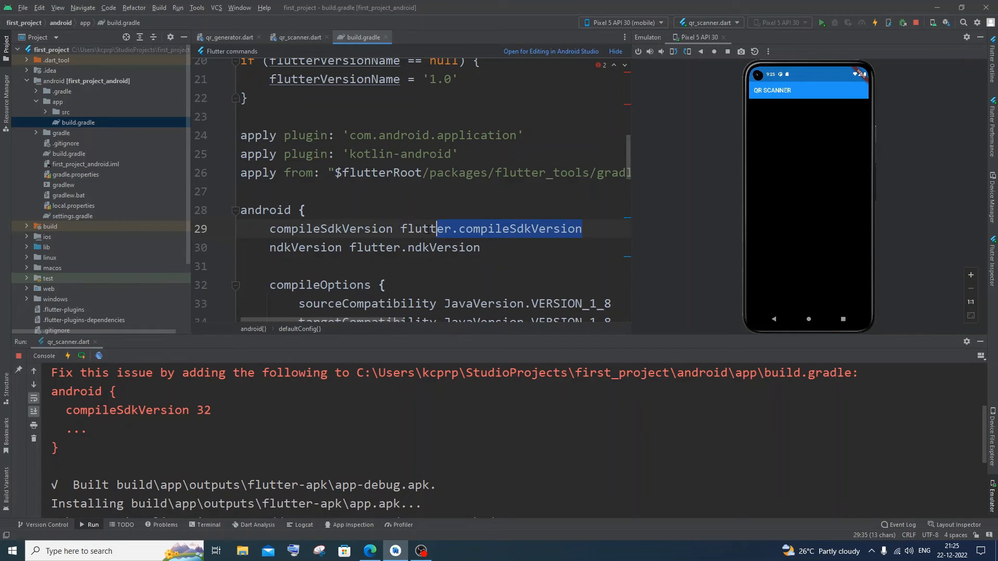
key(Delete)
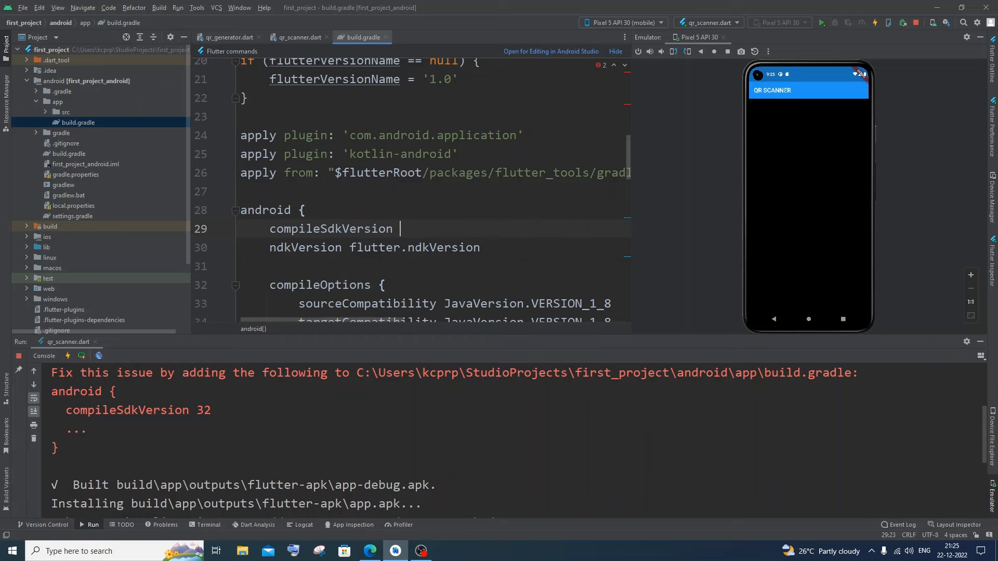
text(32)
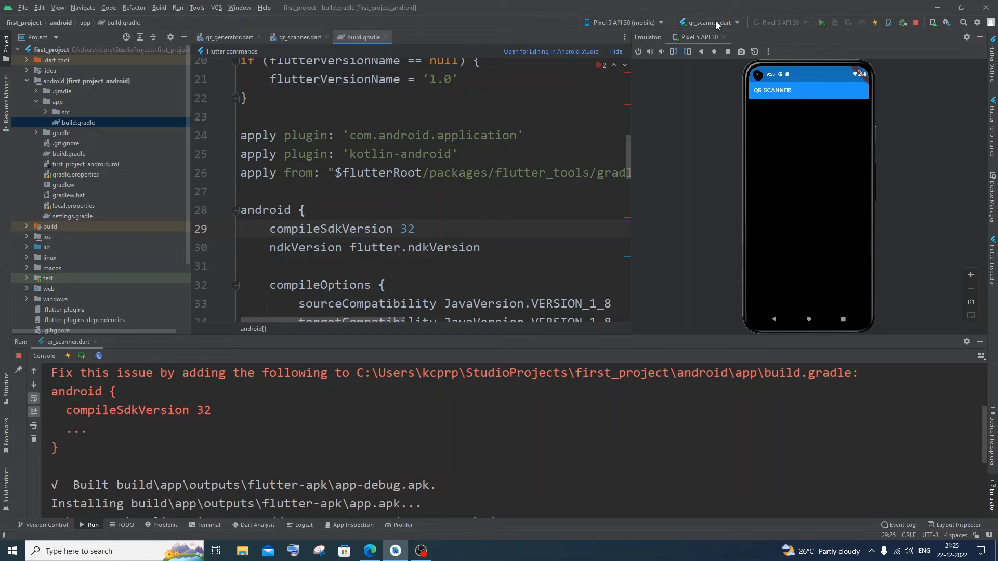
click(848, 23)
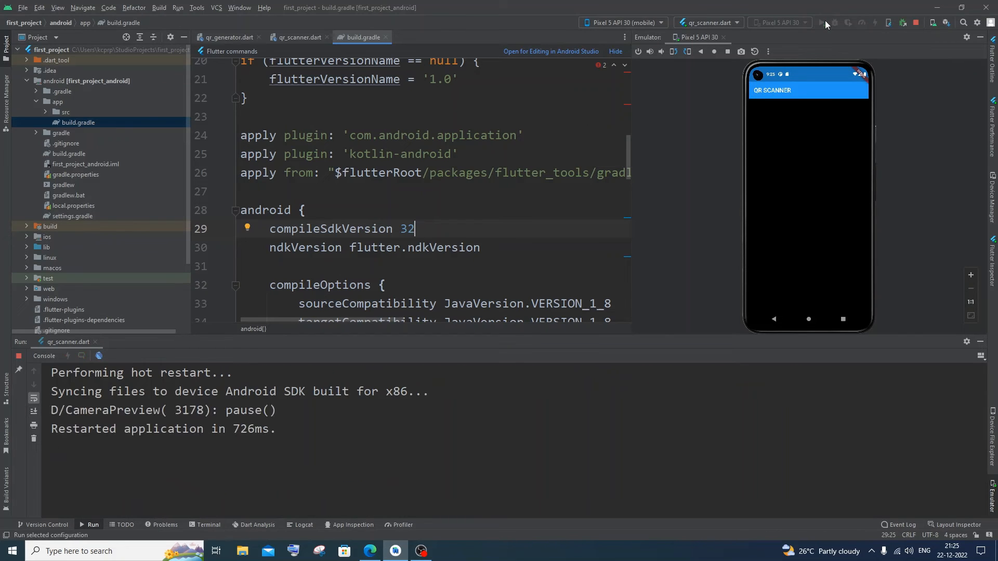